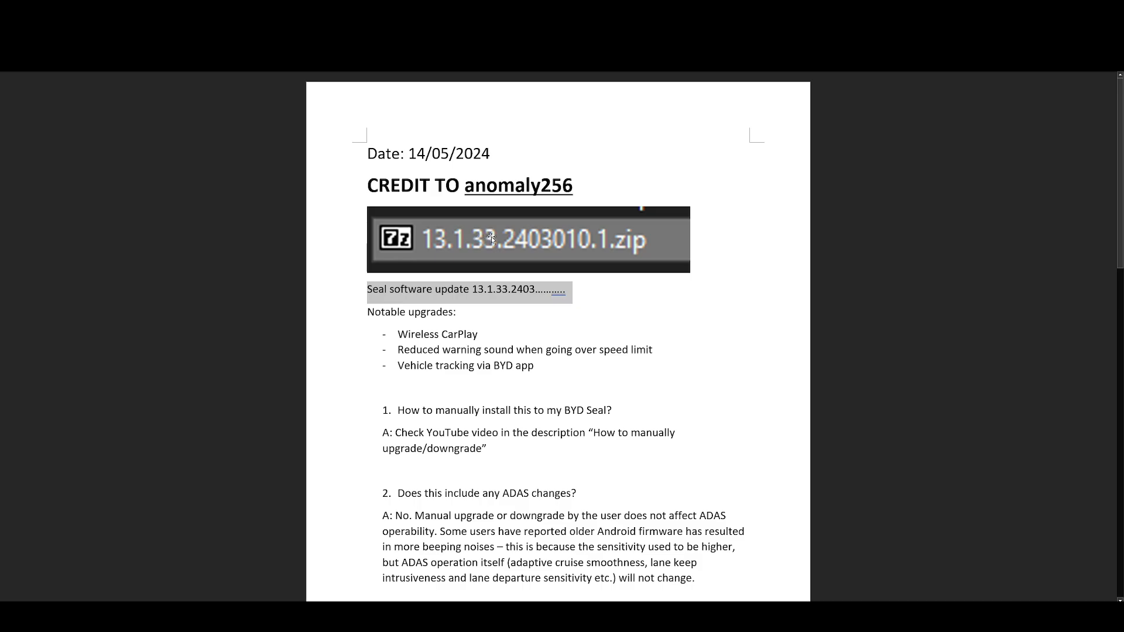
mouse_move(514, 241)
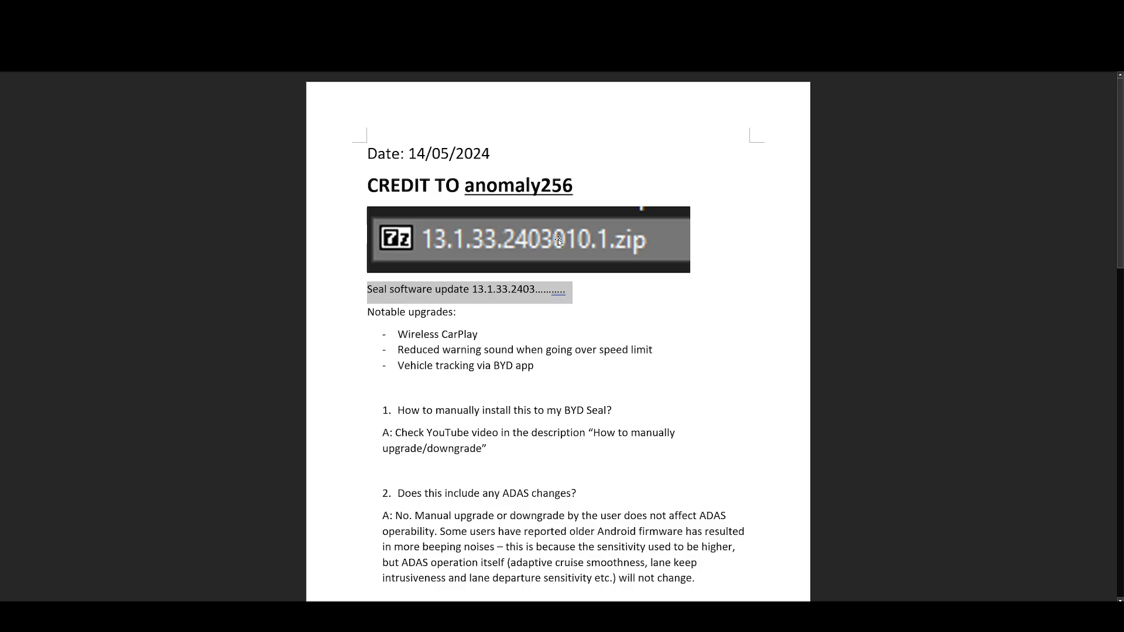
mouse_move(642, 302)
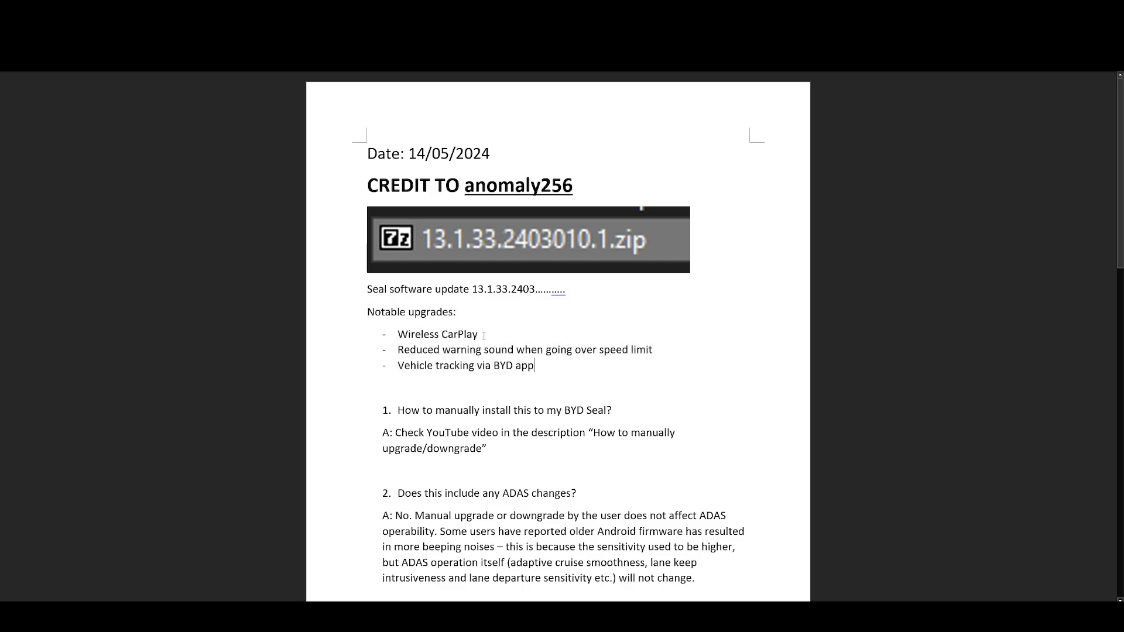
double_click(437, 334)
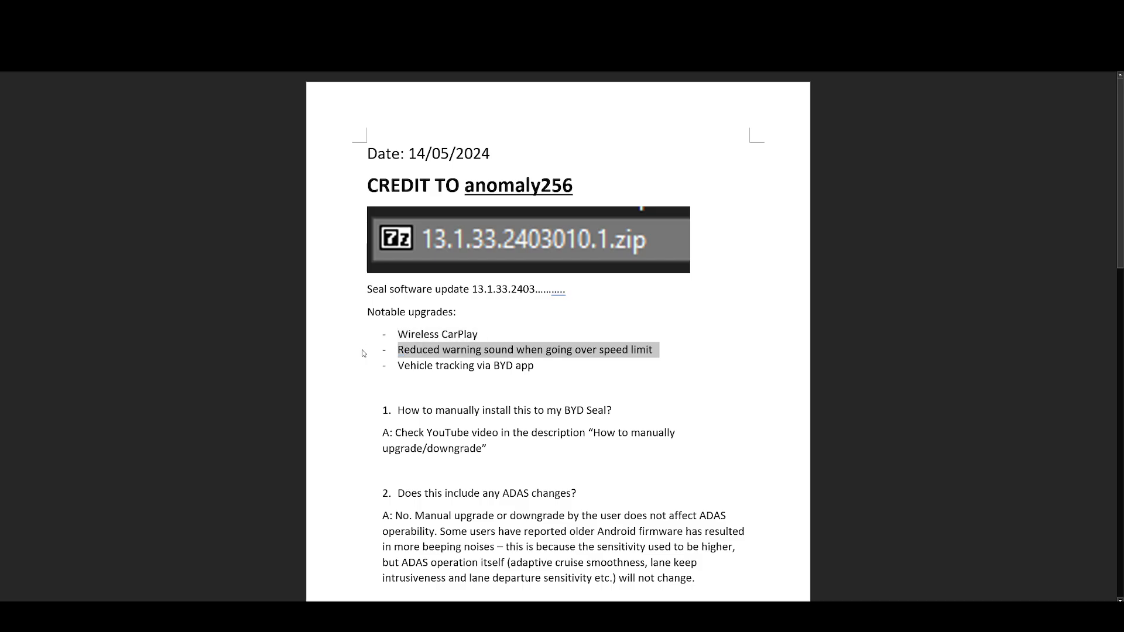
mouse_move(530, 393)
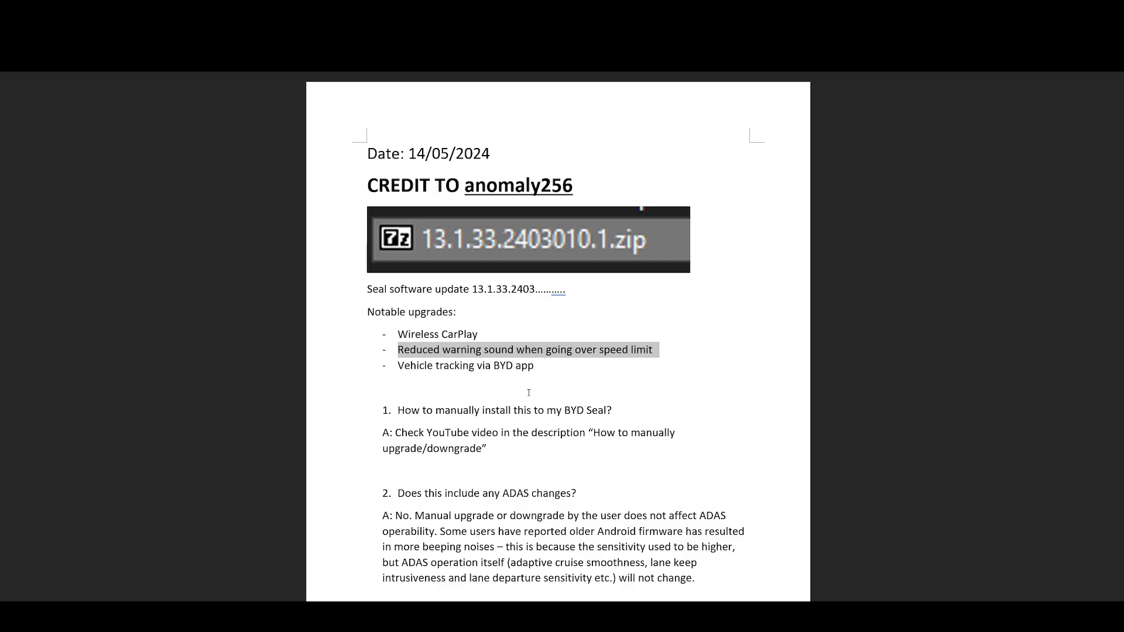
click(493, 365)
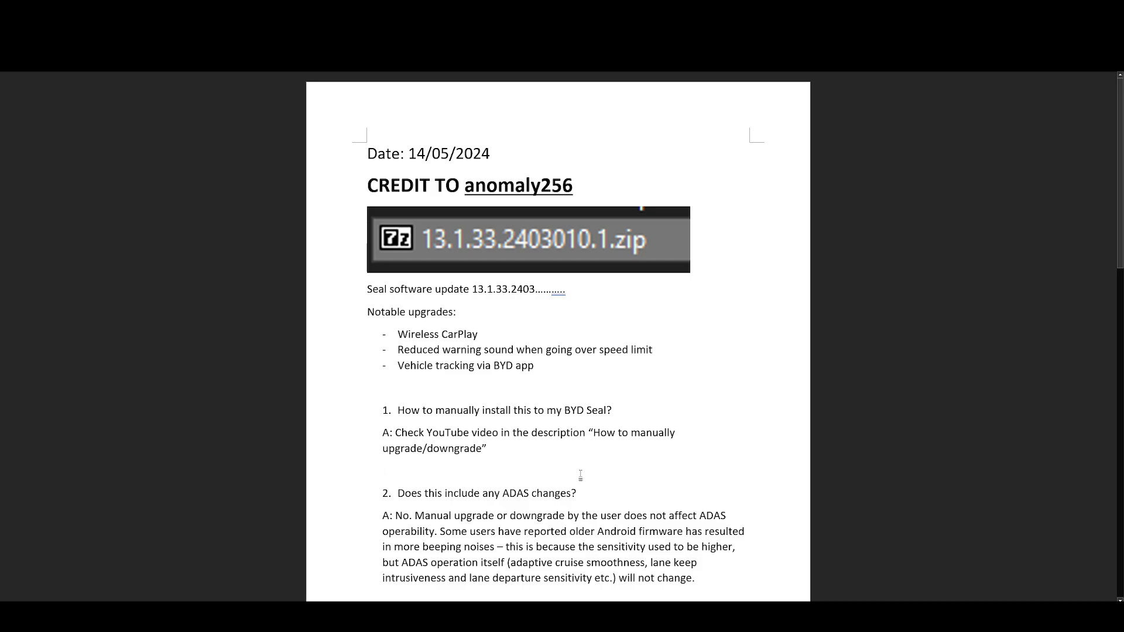
mouse_move(580, 476)
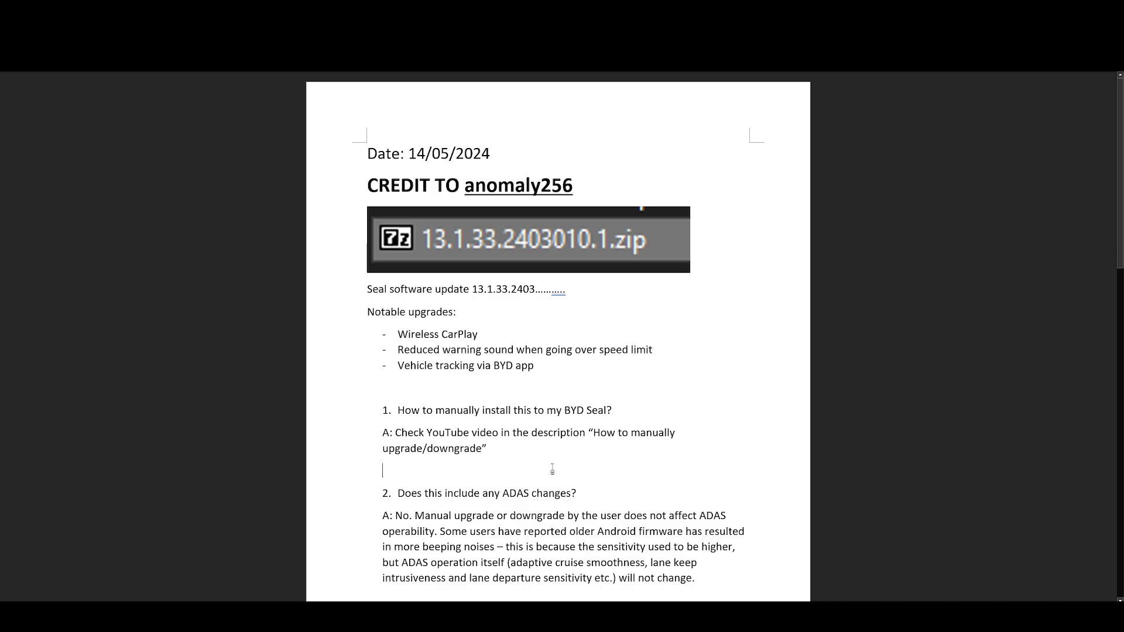
double_click(466, 365)
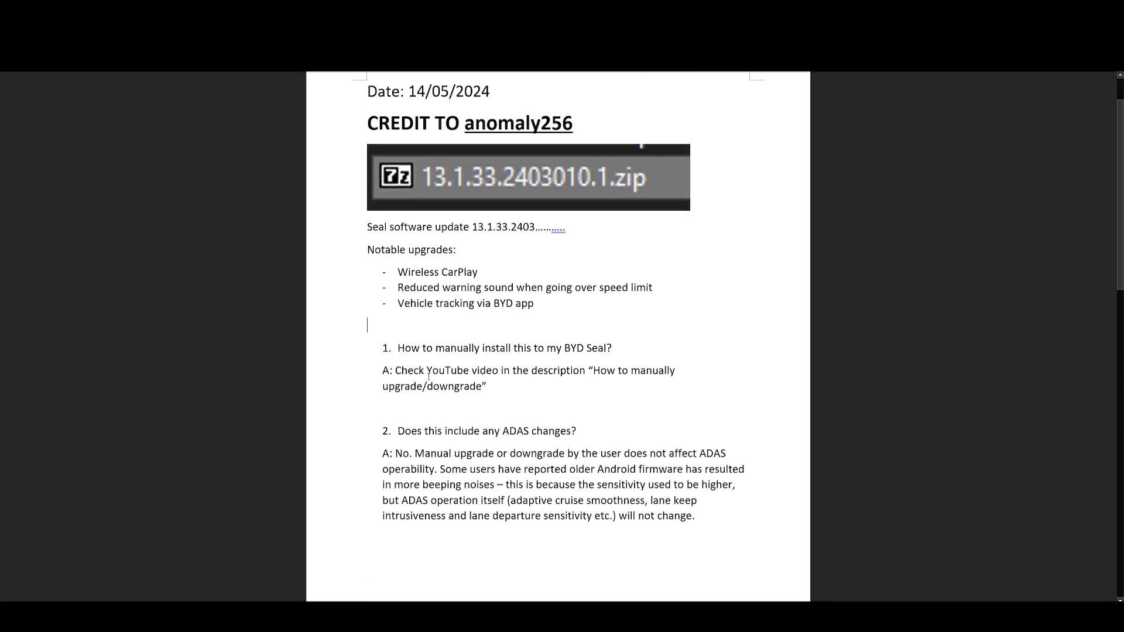
drag(396, 348, 486, 390)
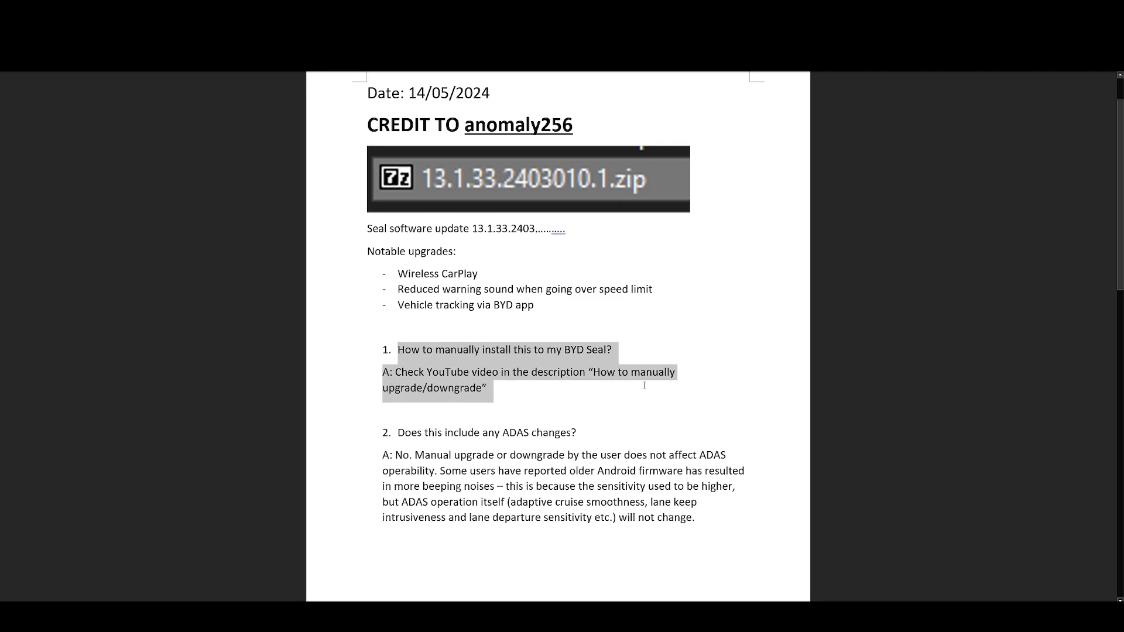
click(486, 388)
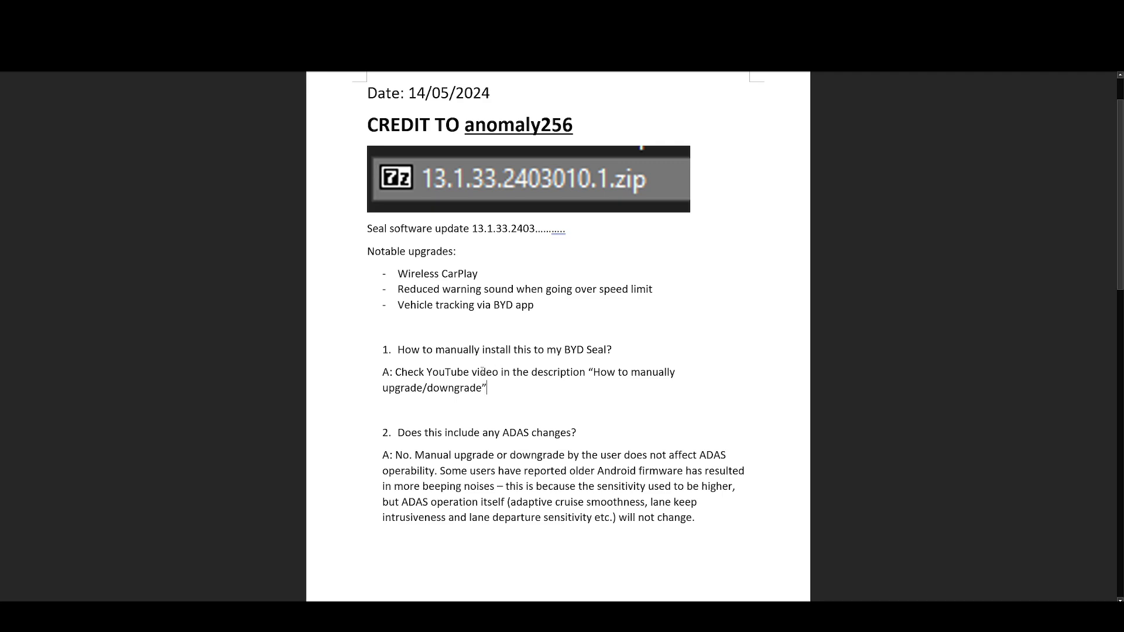
drag(382, 372, 486, 390)
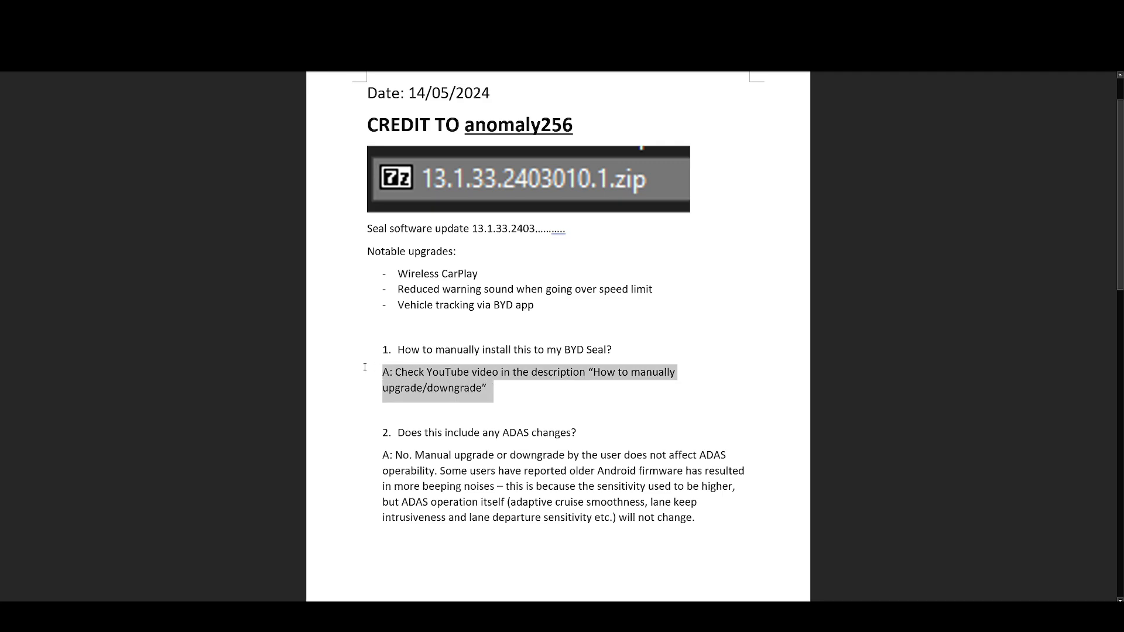
click(558, 391)
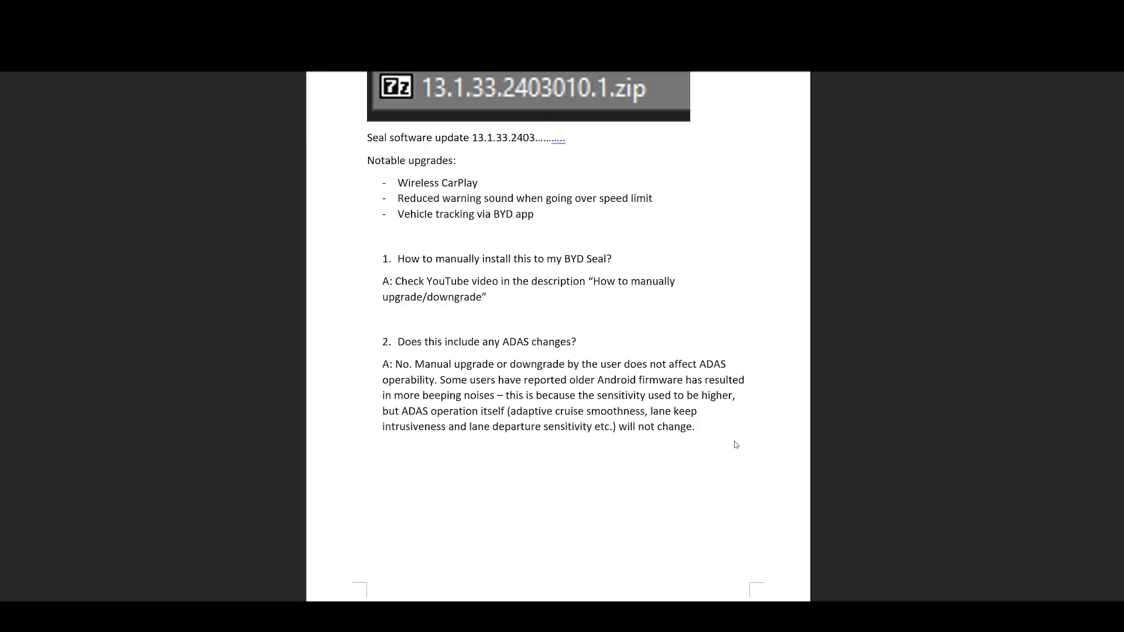
click(695, 425)
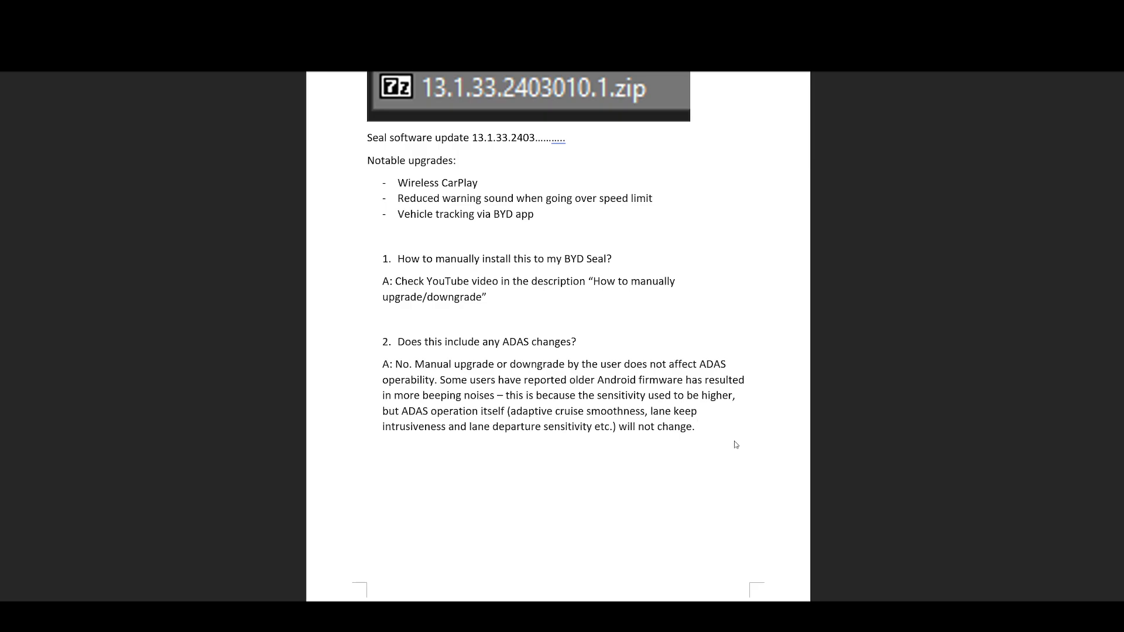
click(697, 426)
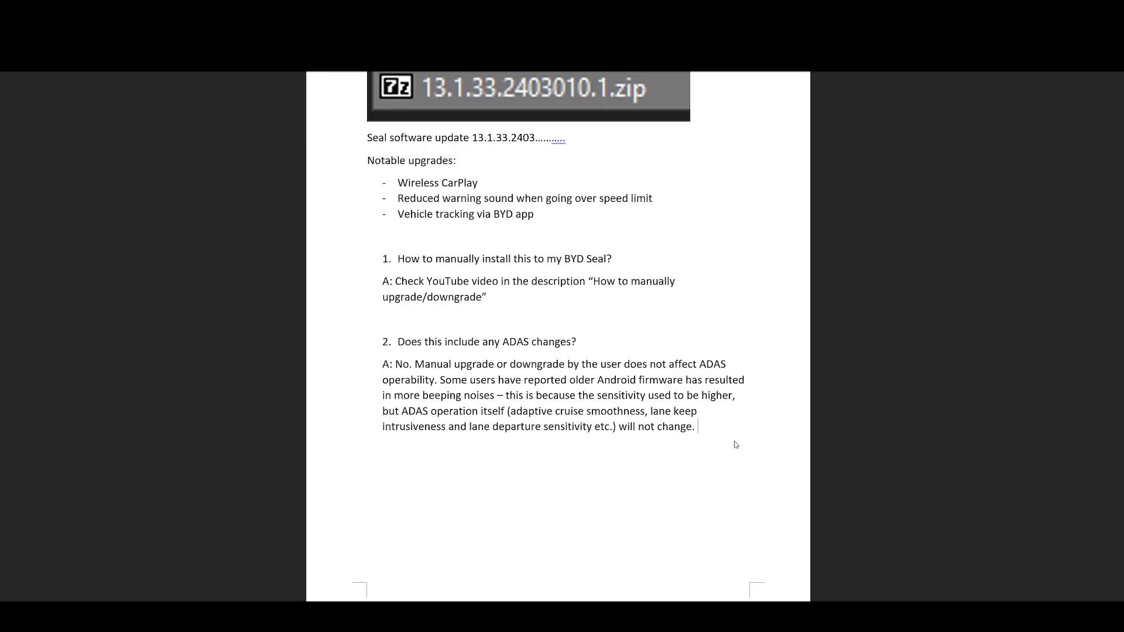
scroll(down, 3)
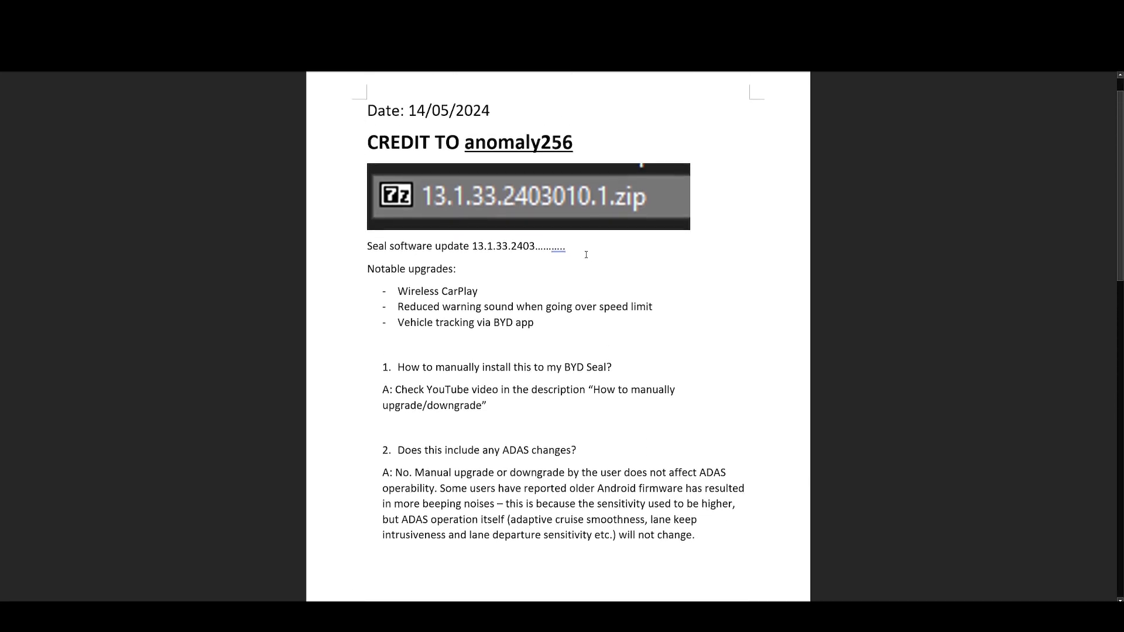
scroll(down, 3)
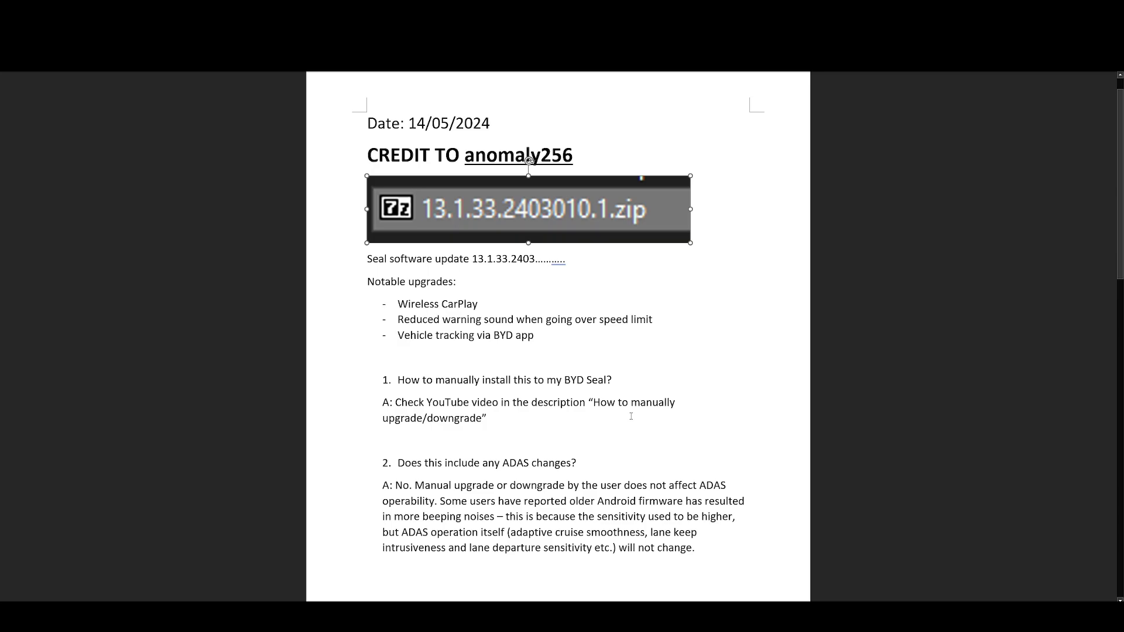
mouse_move(574, 429)
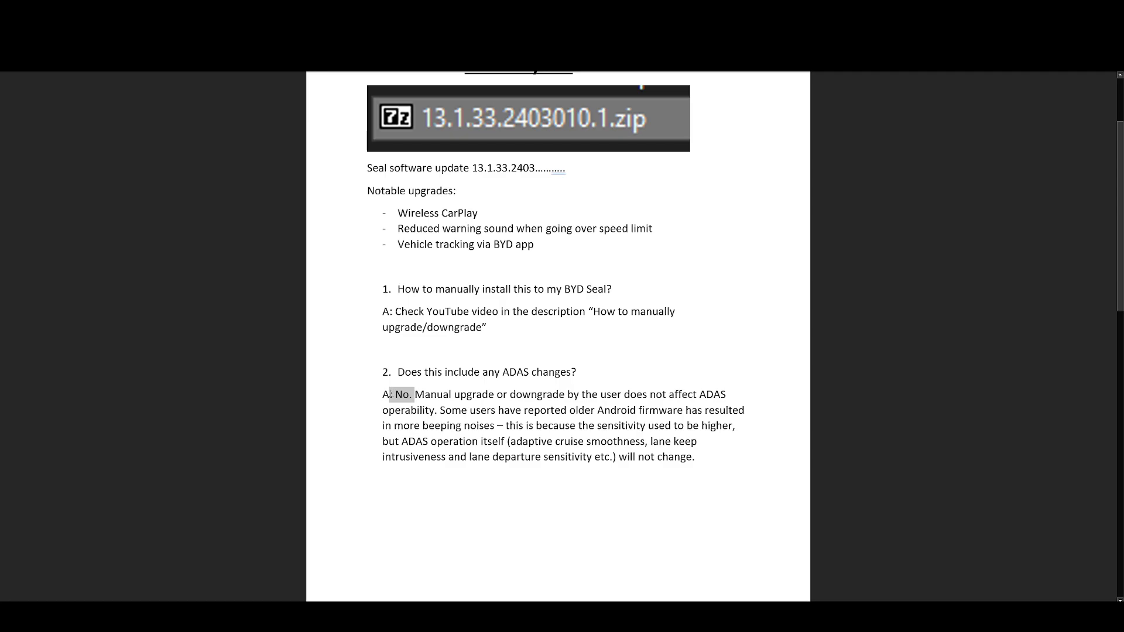
drag(423, 395, 564, 395)
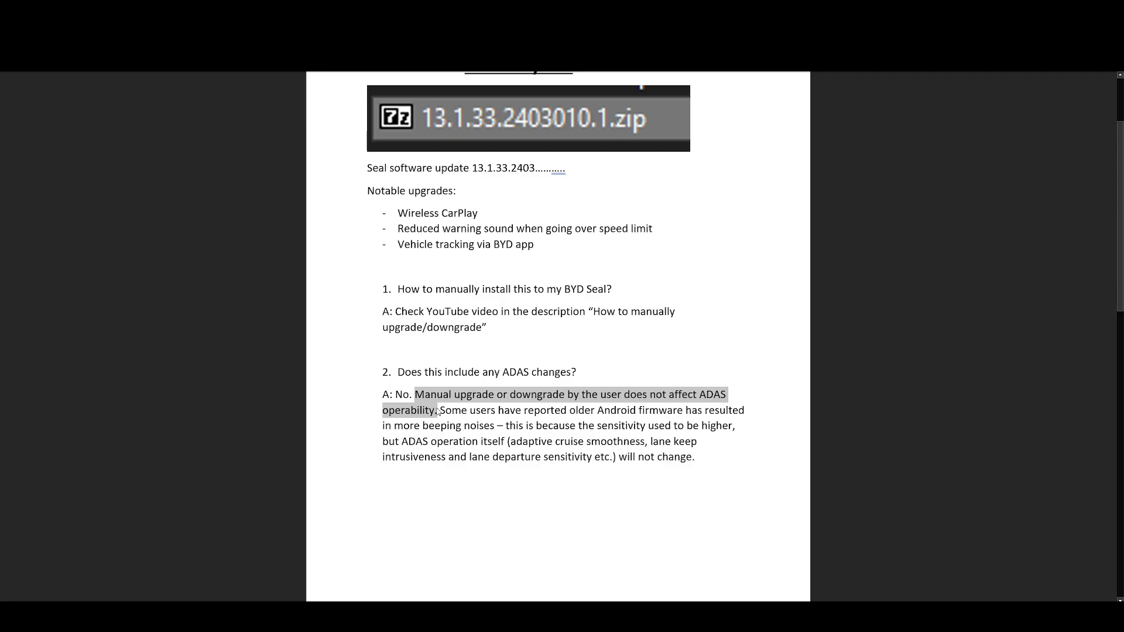
click(730, 455)
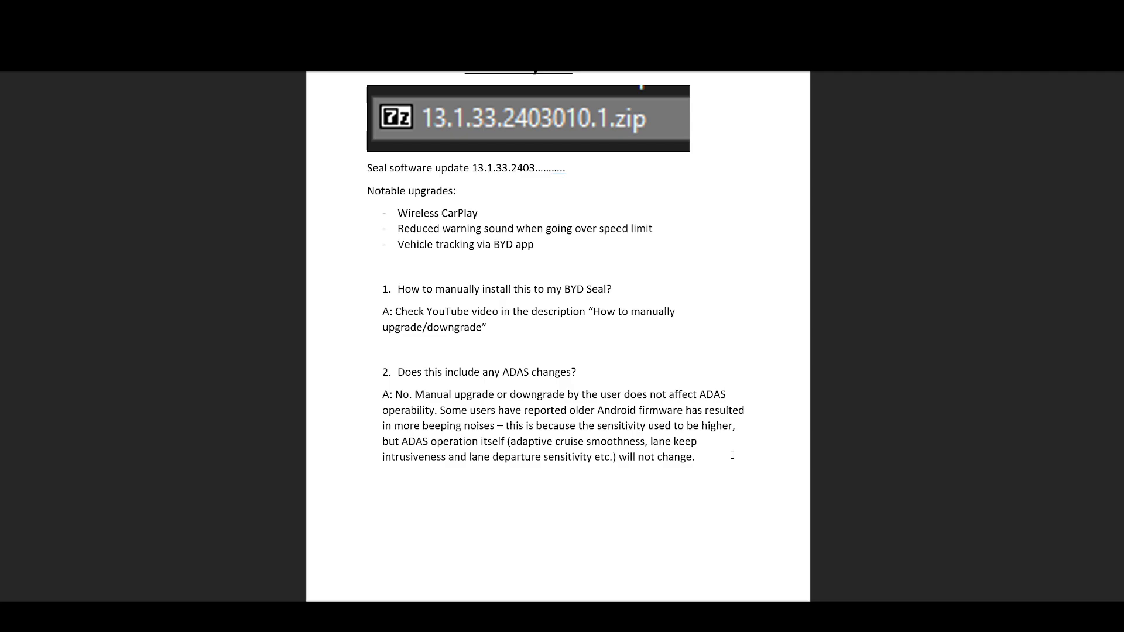
click(698, 457)
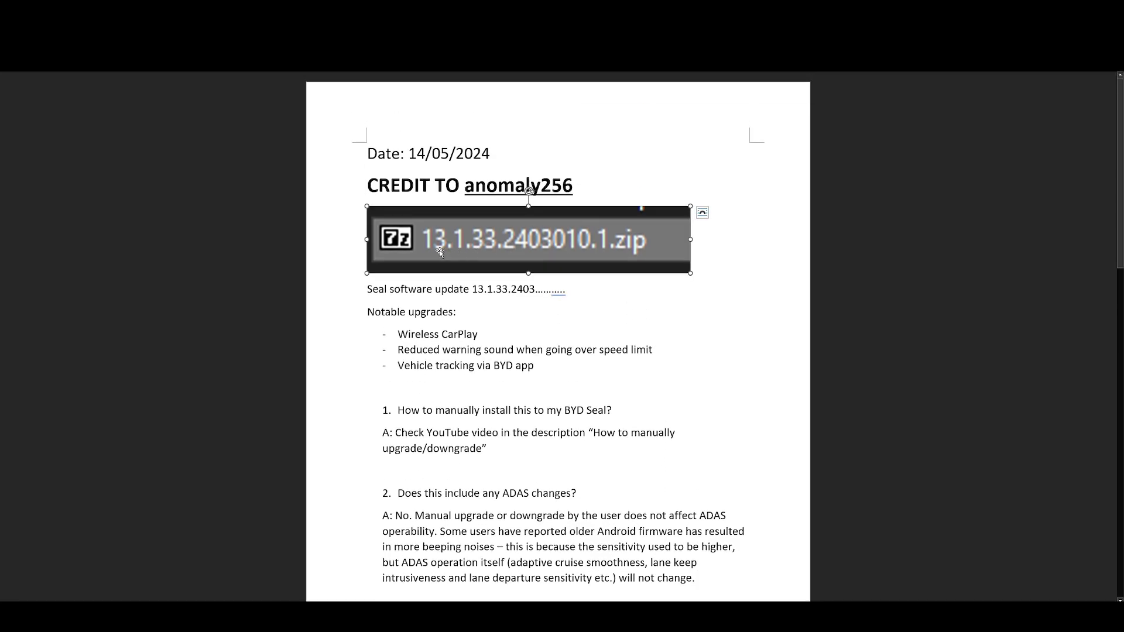
click(631, 363)
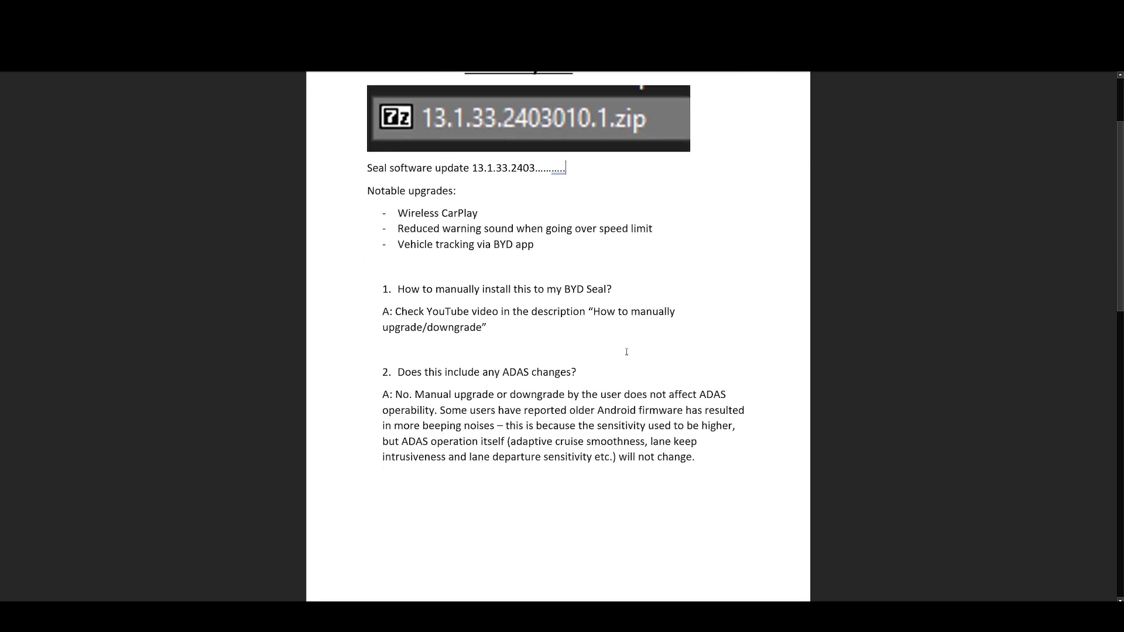
double_click(437, 213)
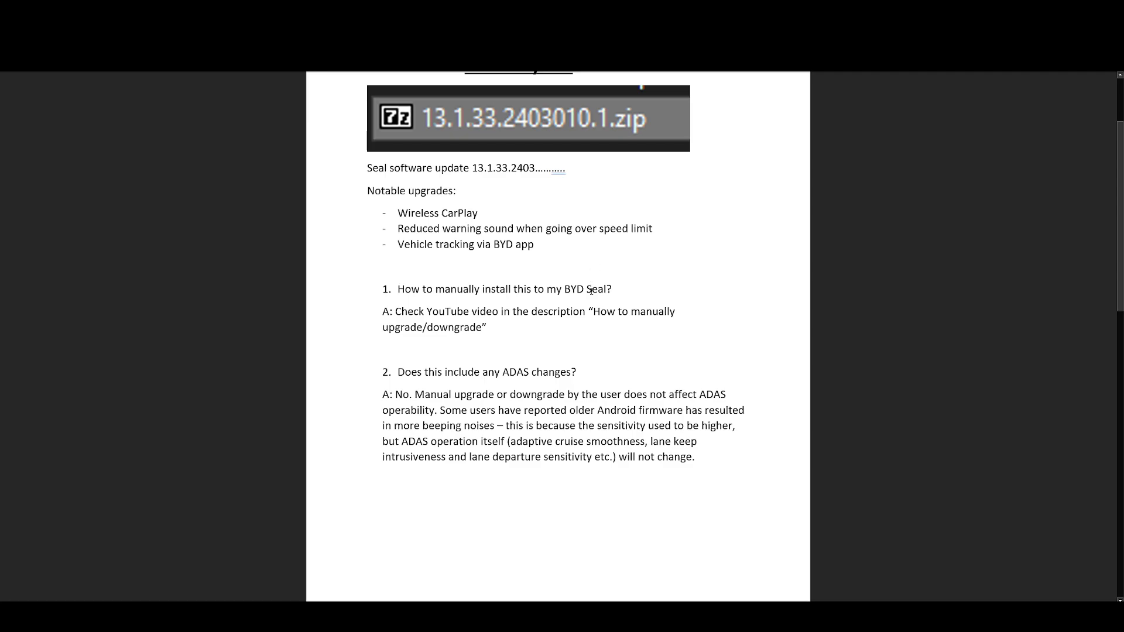
double_click(450, 410)
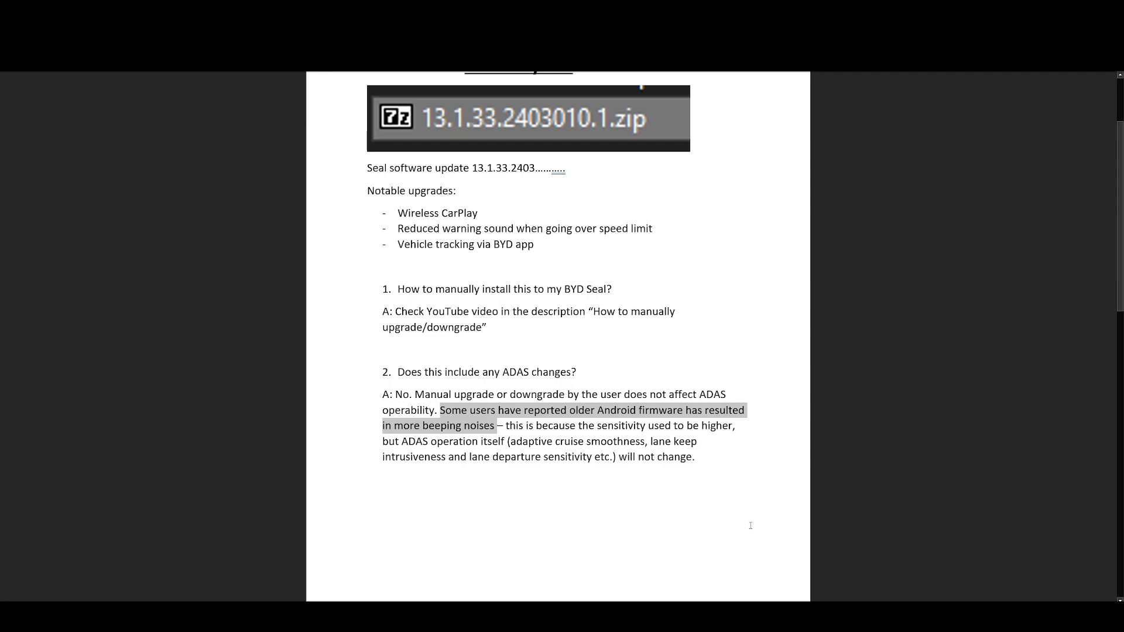
mouse_move(652, 415)
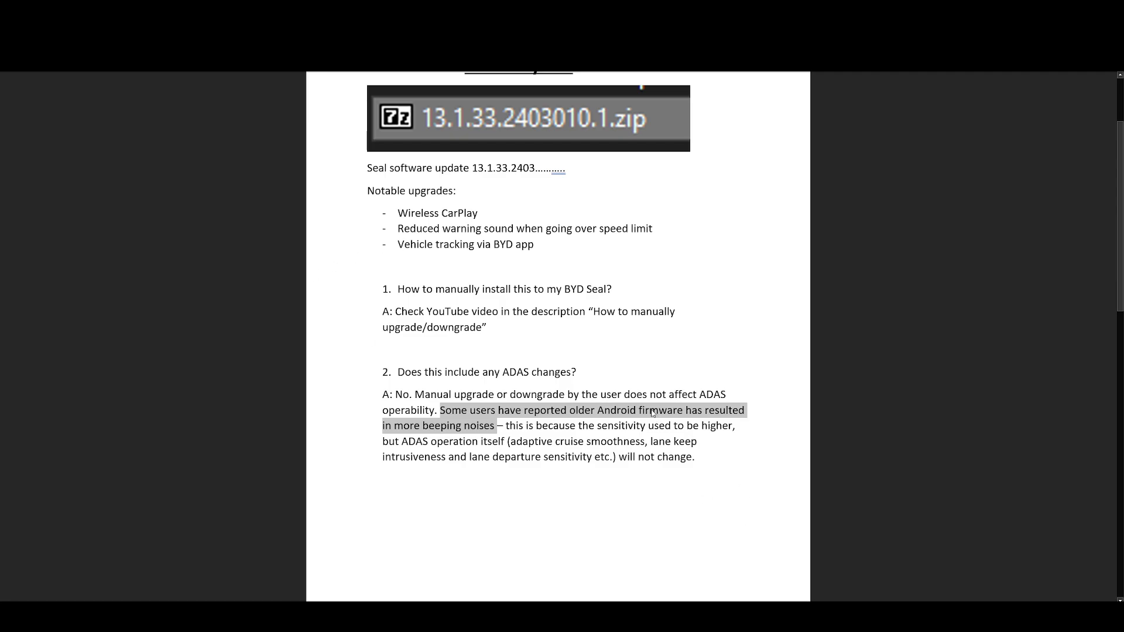
mouse_move(651, 415)
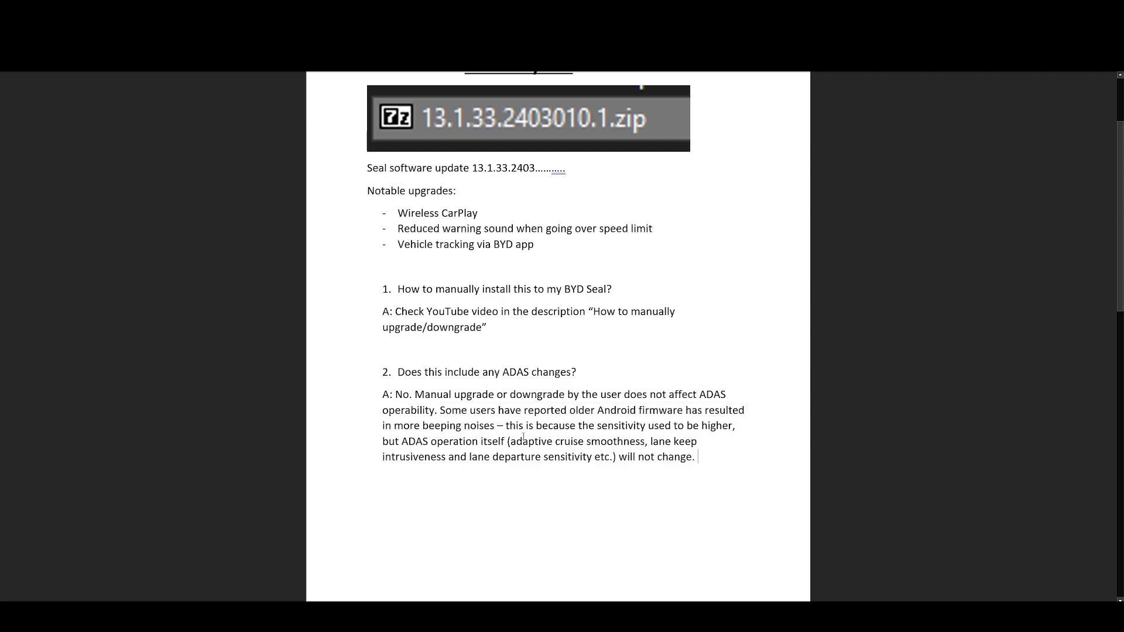
double_click(474, 426)
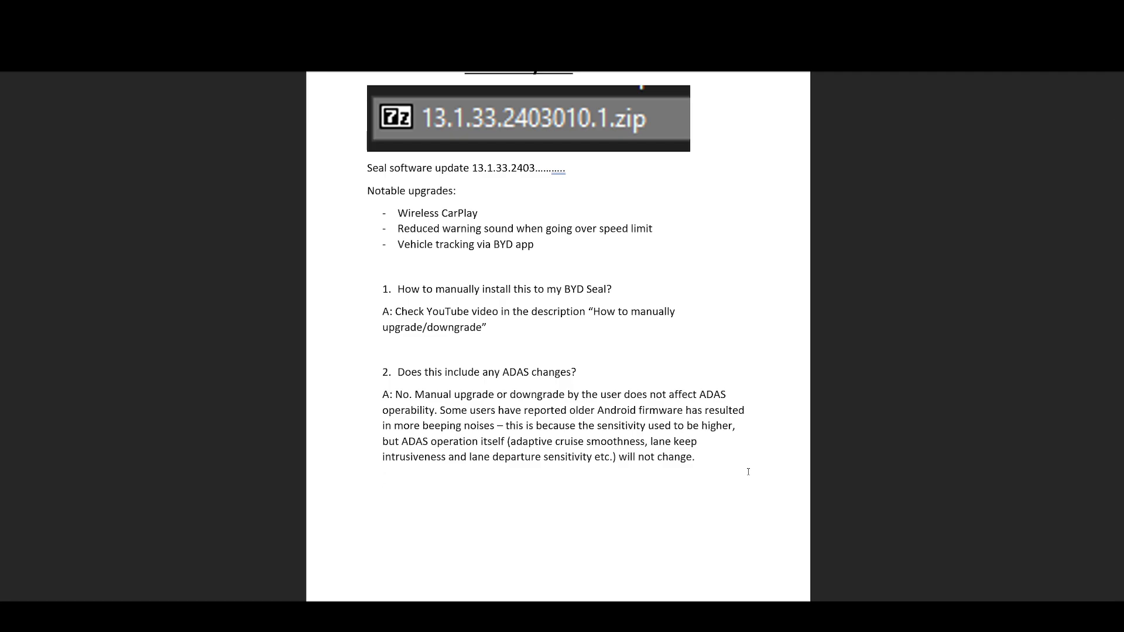
click(383, 479)
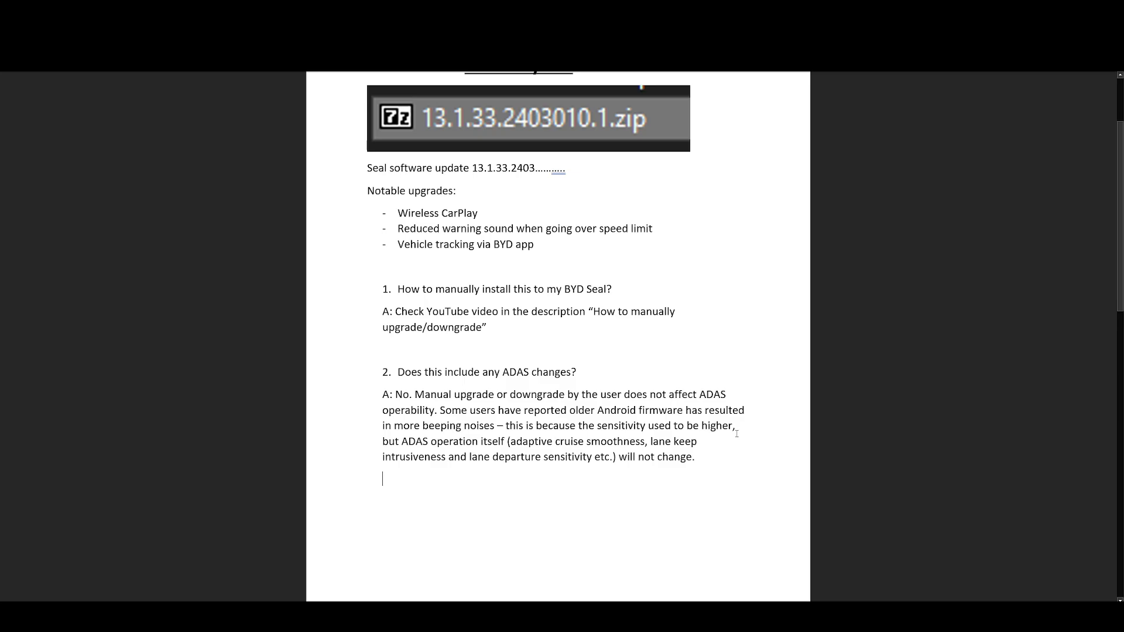
mouse_move(735, 443)
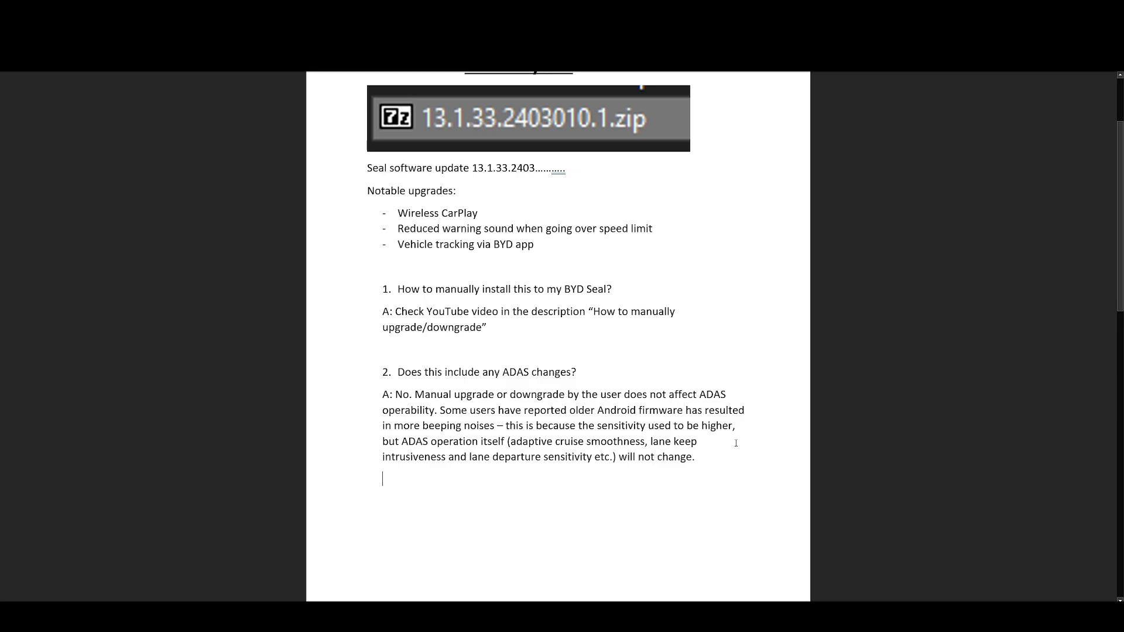
scroll(down, 3)
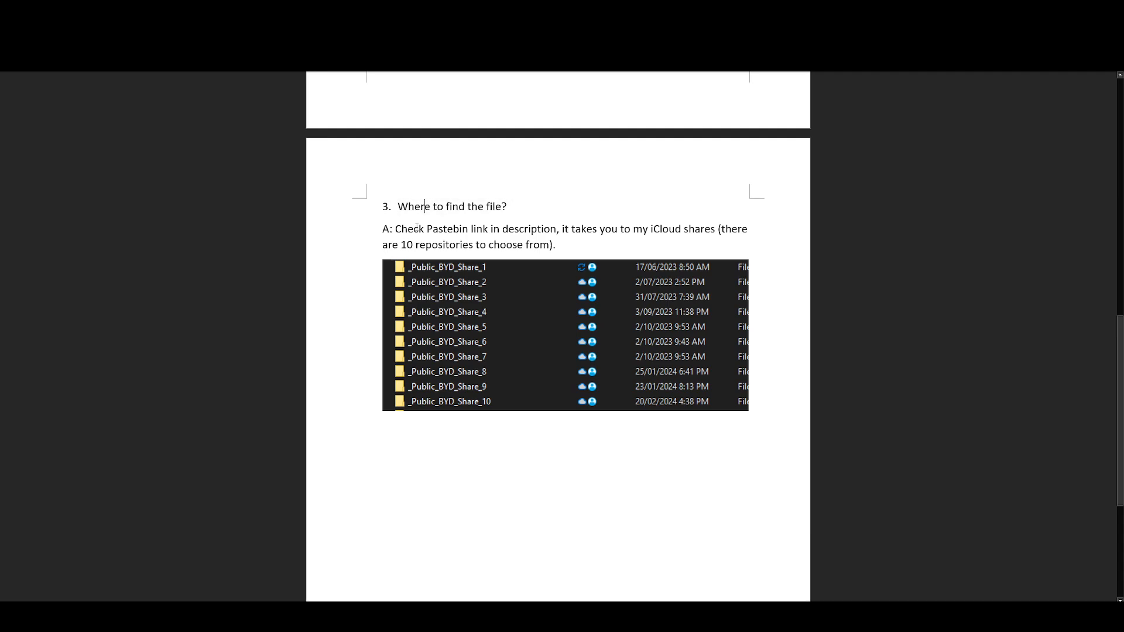
drag(381, 229, 559, 229)
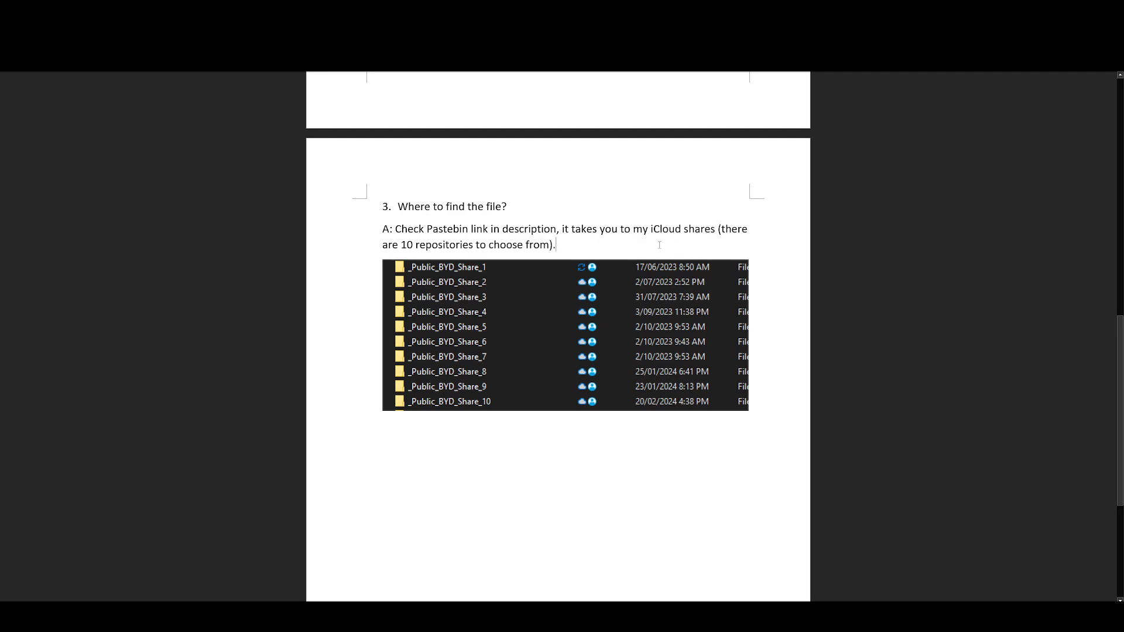
mouse_move(609, 239)
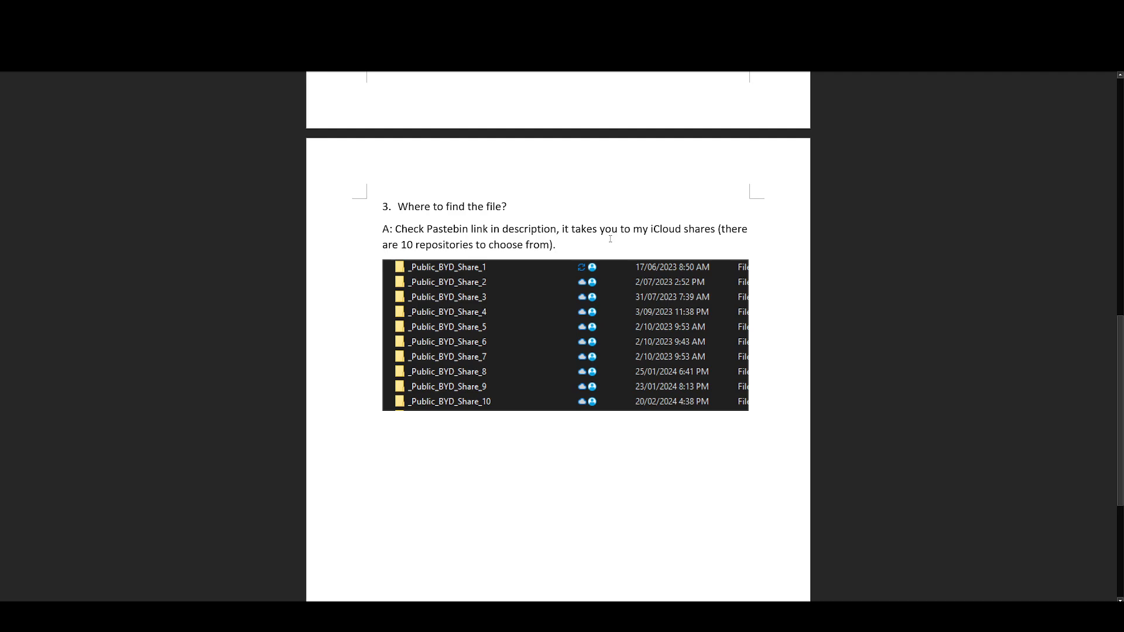
click(555, 245)
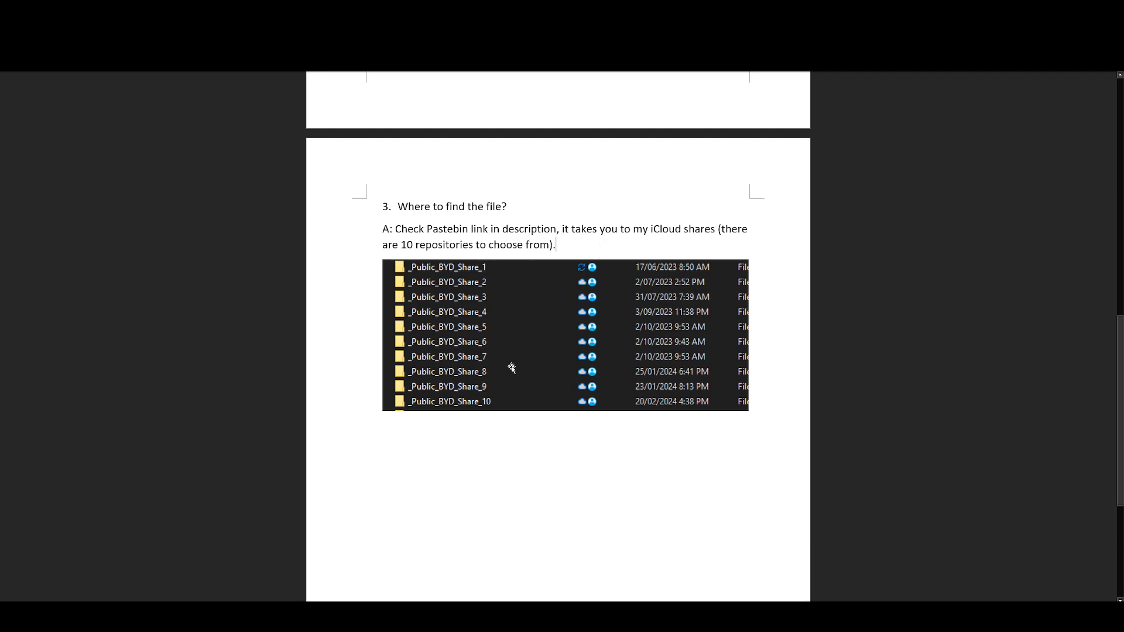
click(501, 333)
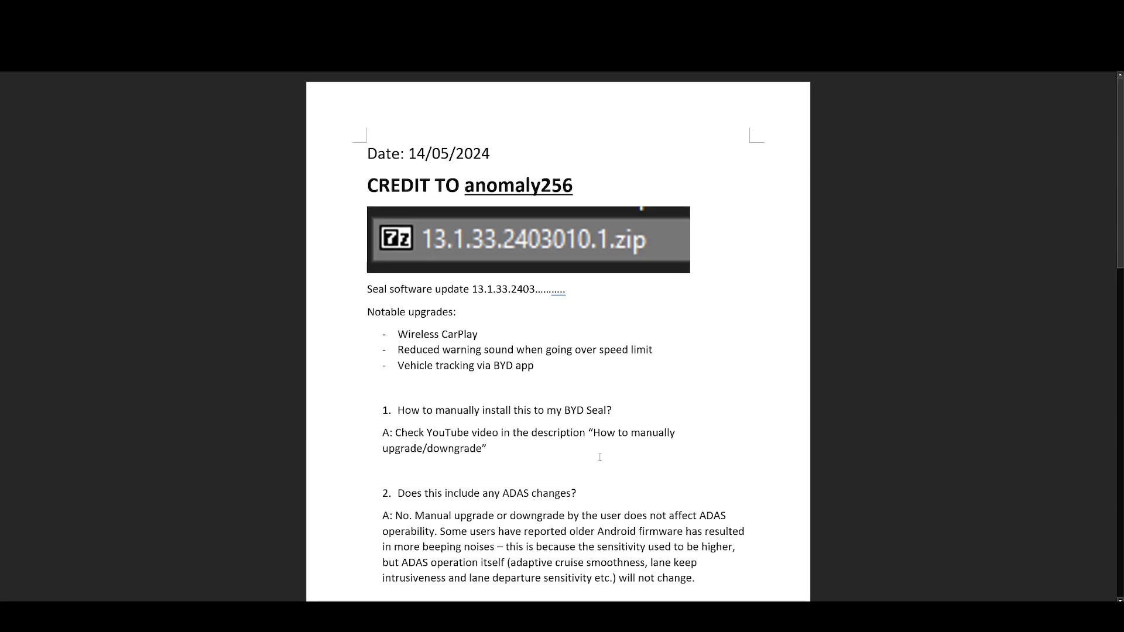
mouse_move(364, 291)
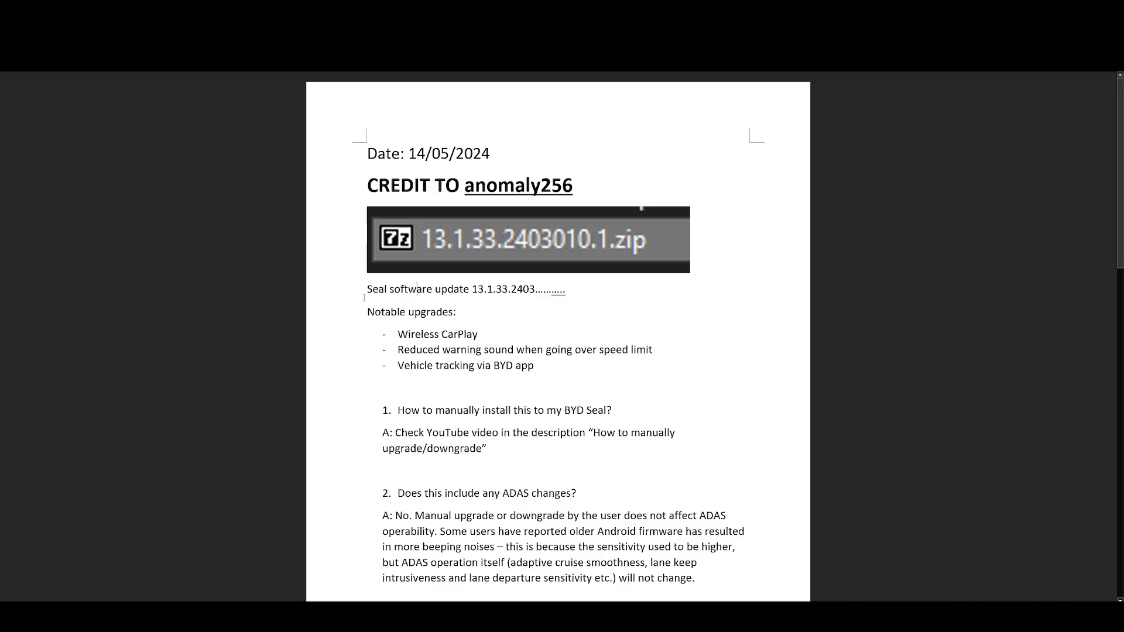
double_click(376, 288)
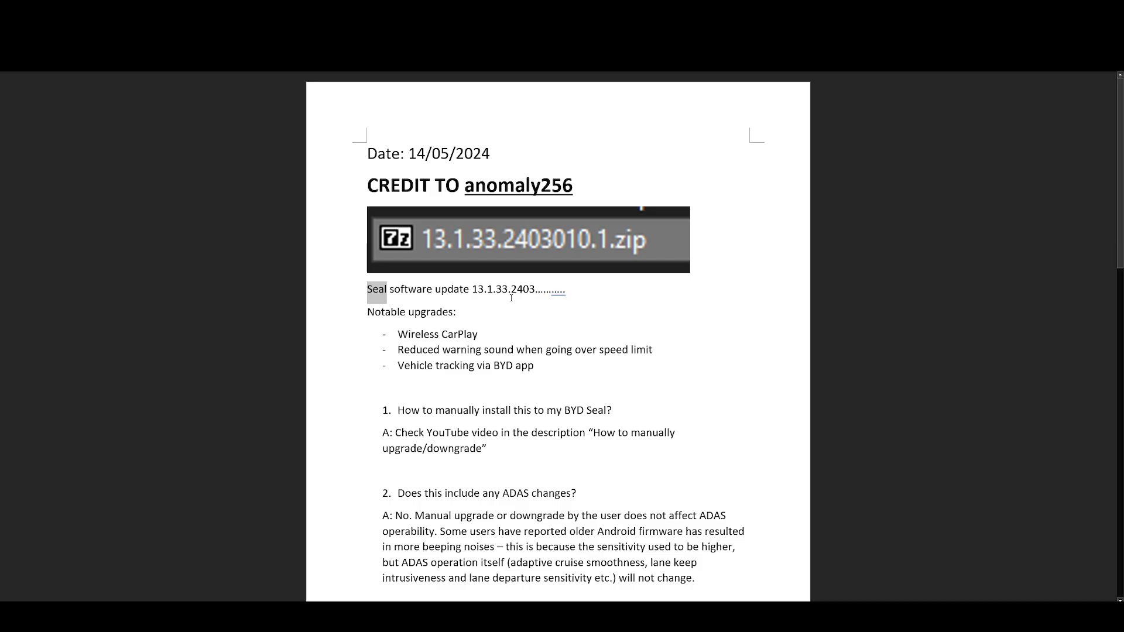
mouse_move(524, 329)
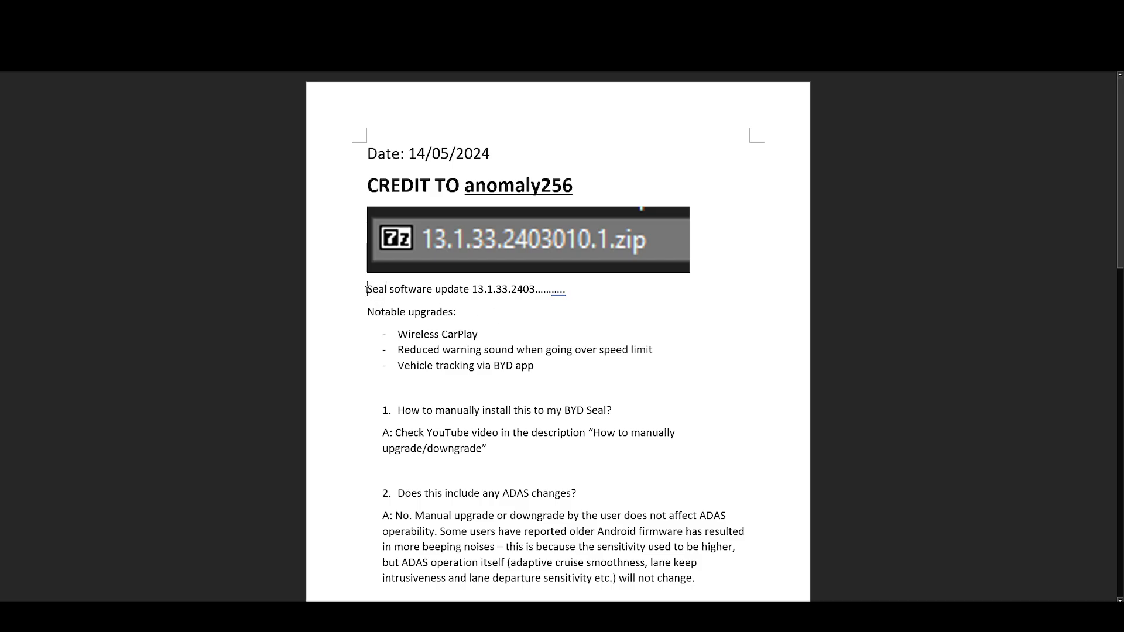
double_click(376, 288)
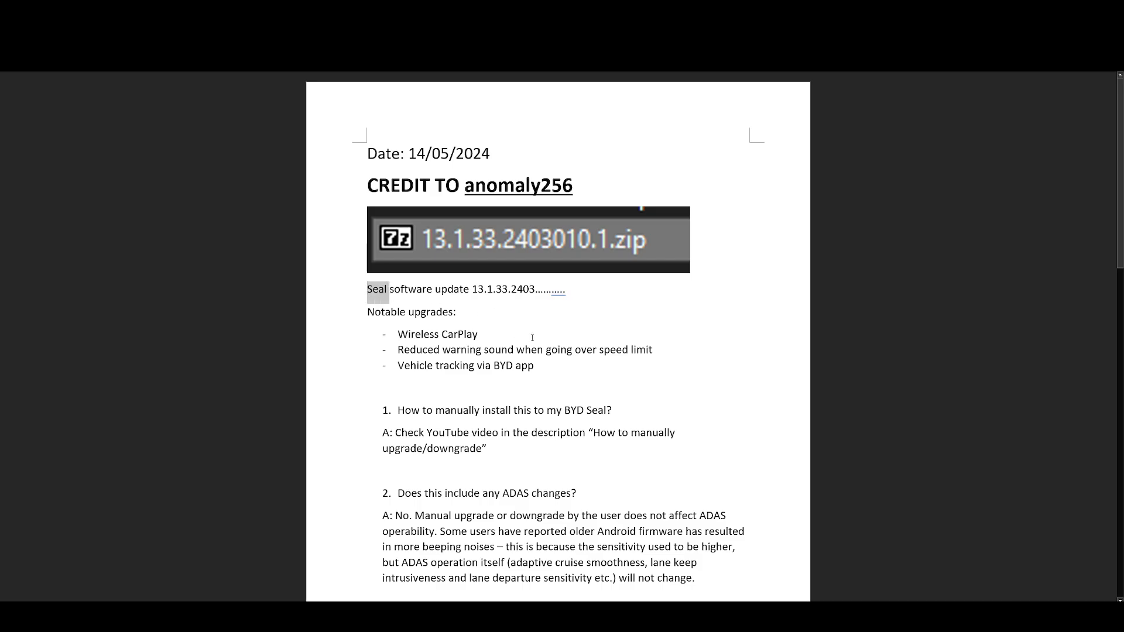